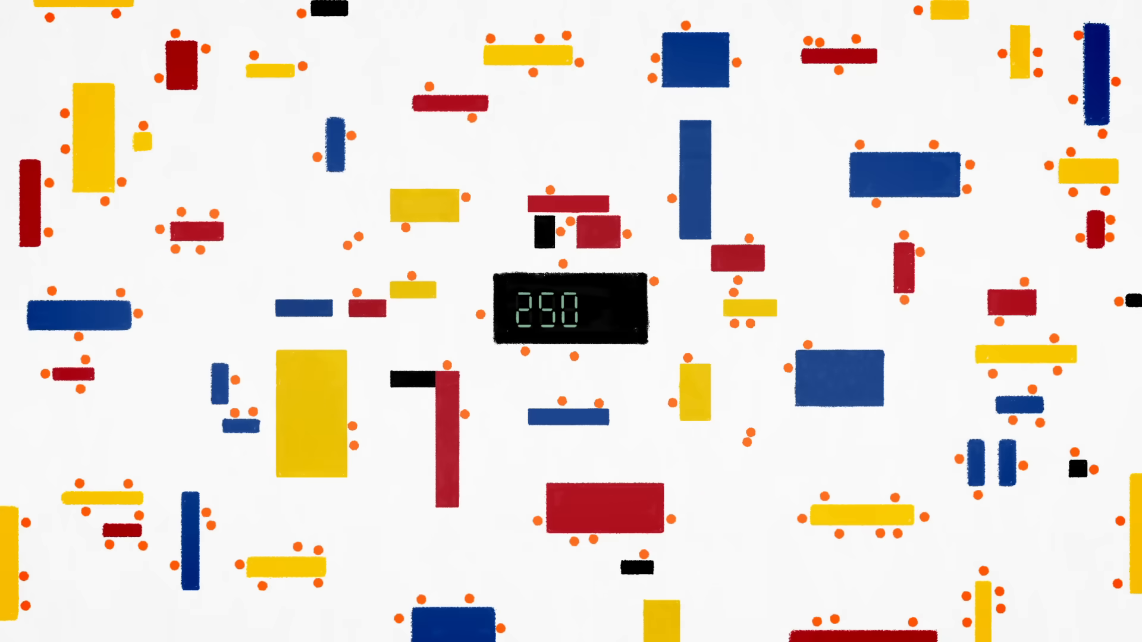
pyautogui.scroll(-3)
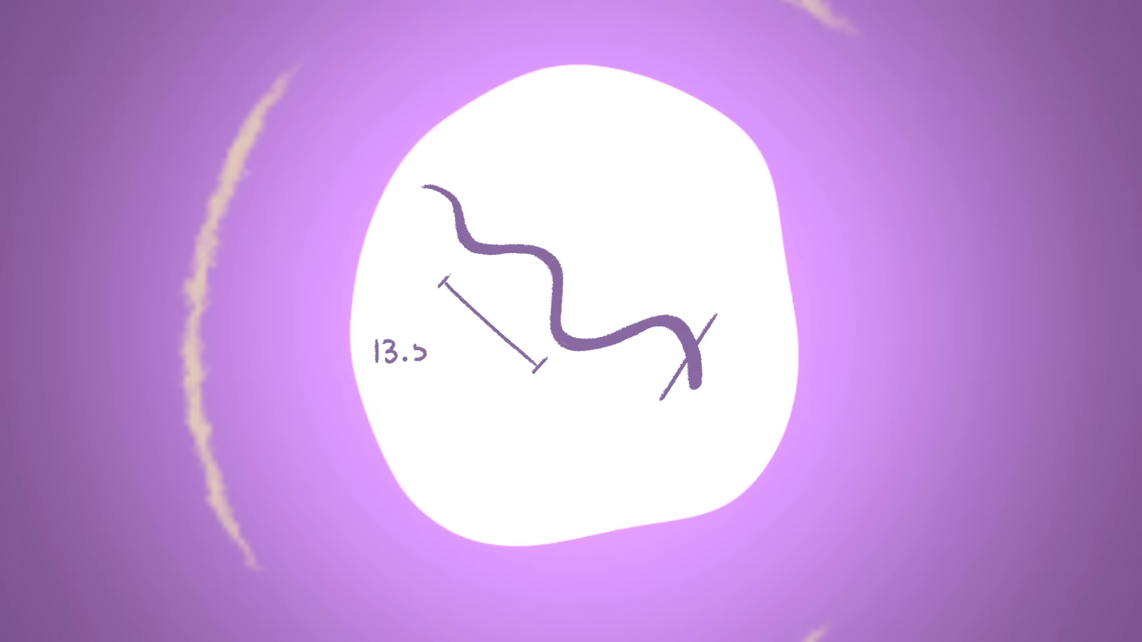
pyautogui.write('nm')
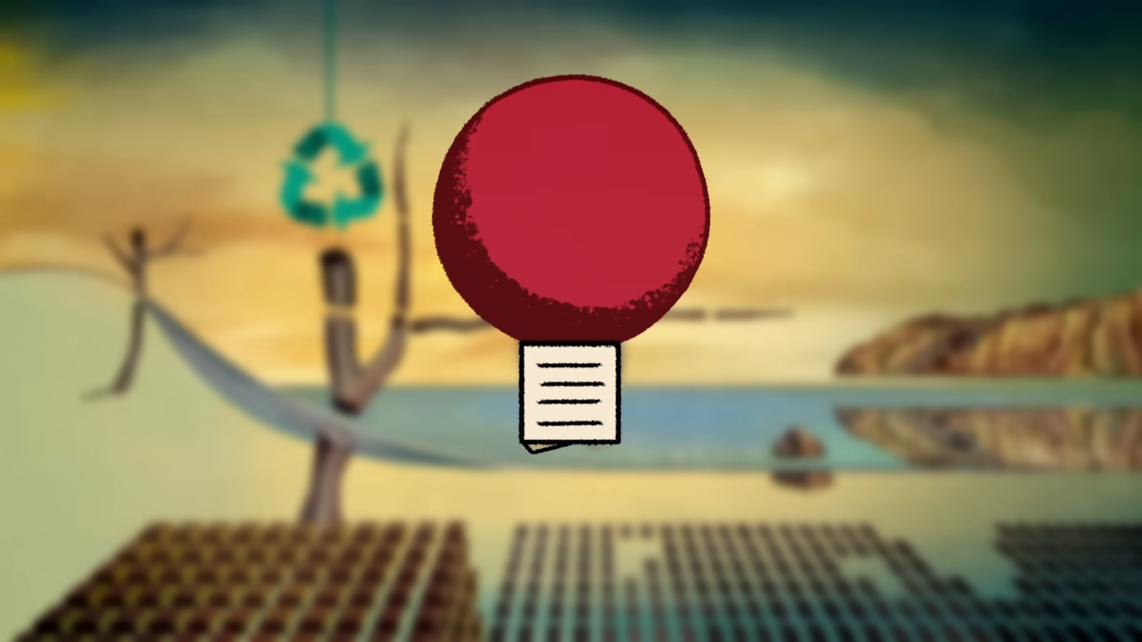
pyautogui.click(570, 215)
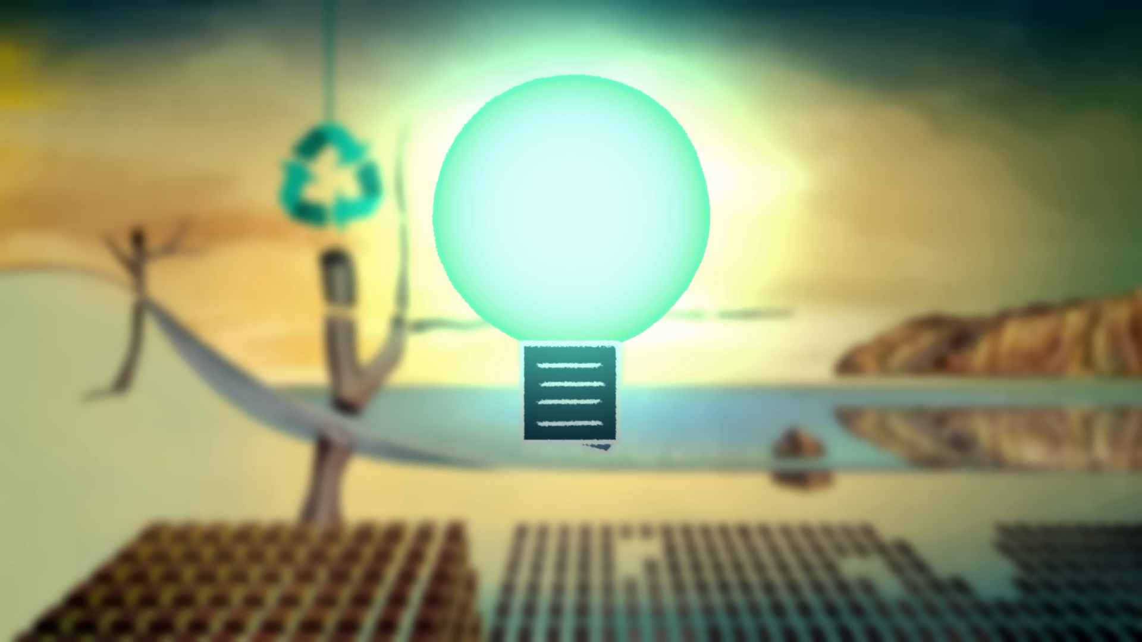